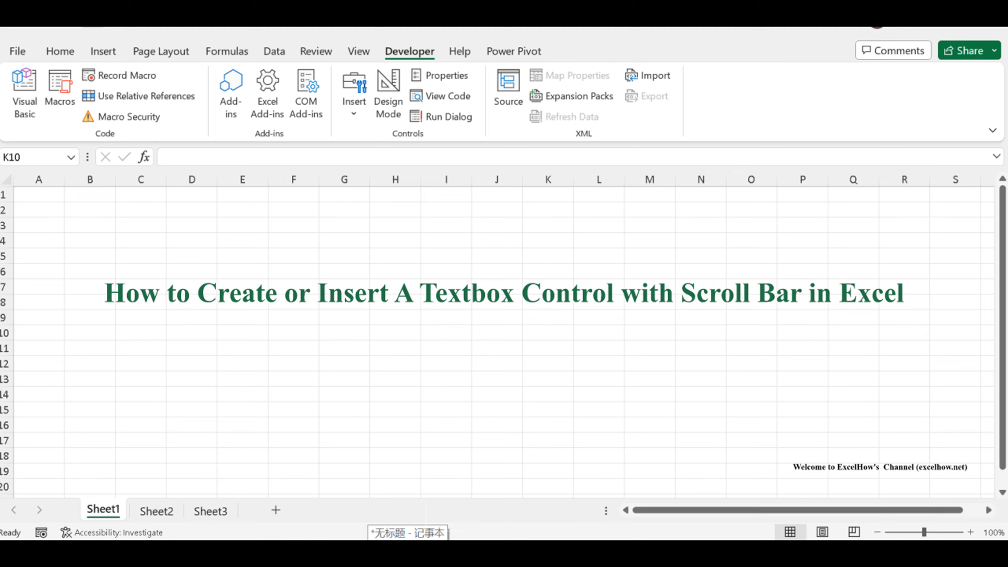
Step: Switch to Sheet2, which holds the practice area and ActiveX instructions
left_click(155, 511)
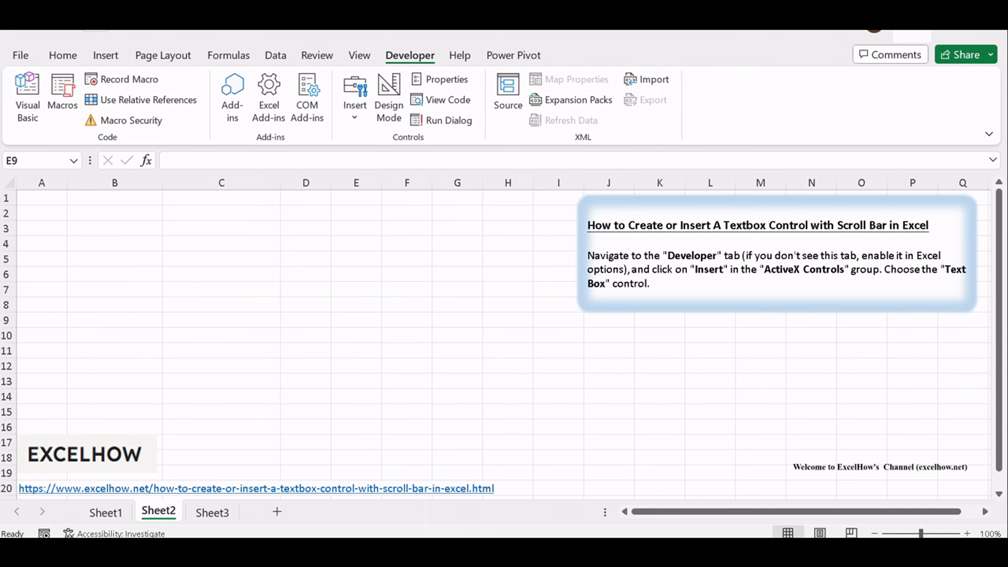
mouse_move(406, 343)
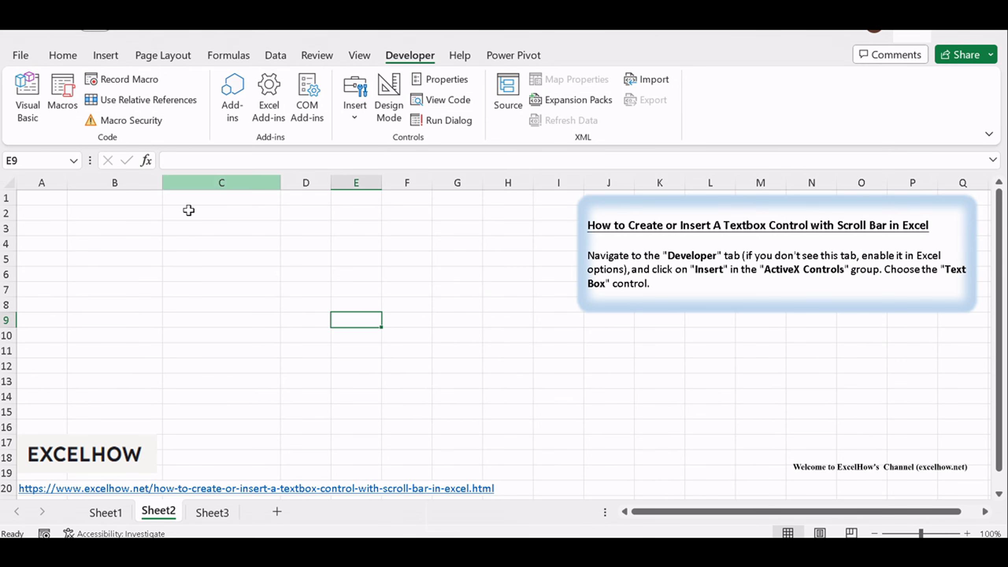
Step: Select cell B4 and bring up the Developer Insert gallery of controls
left_click(114, 244)
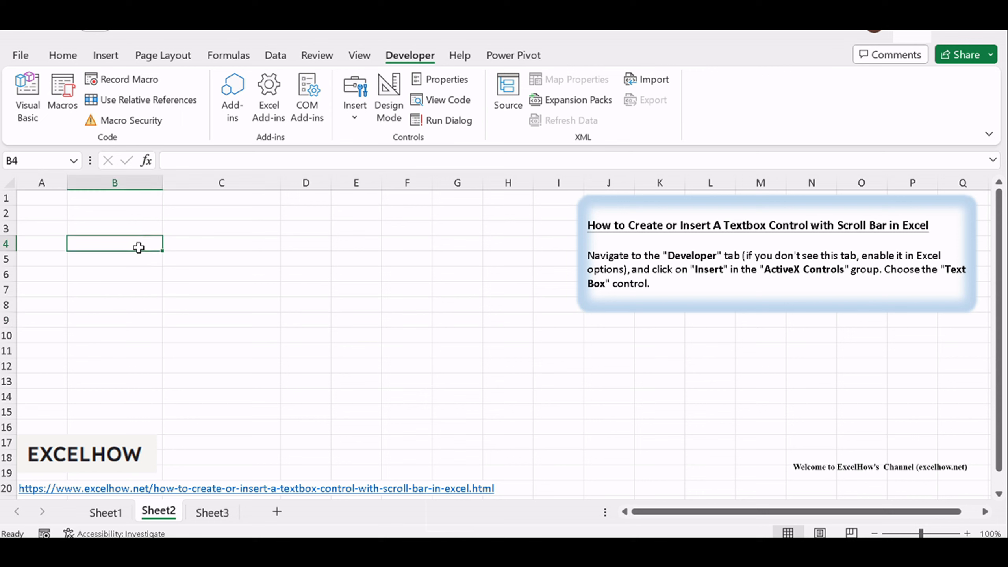
mouse_move(418, 61)
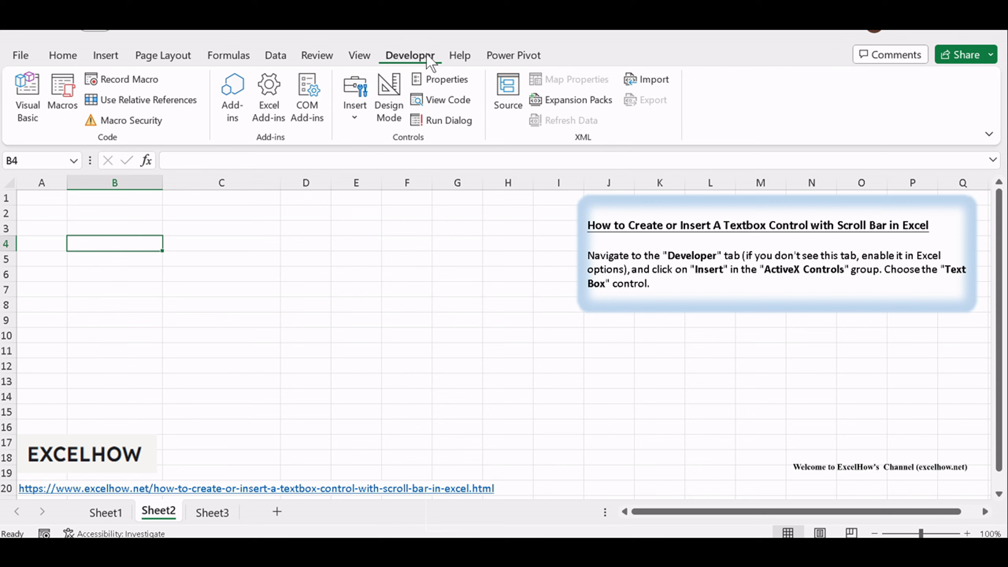
left_click(354, 118)
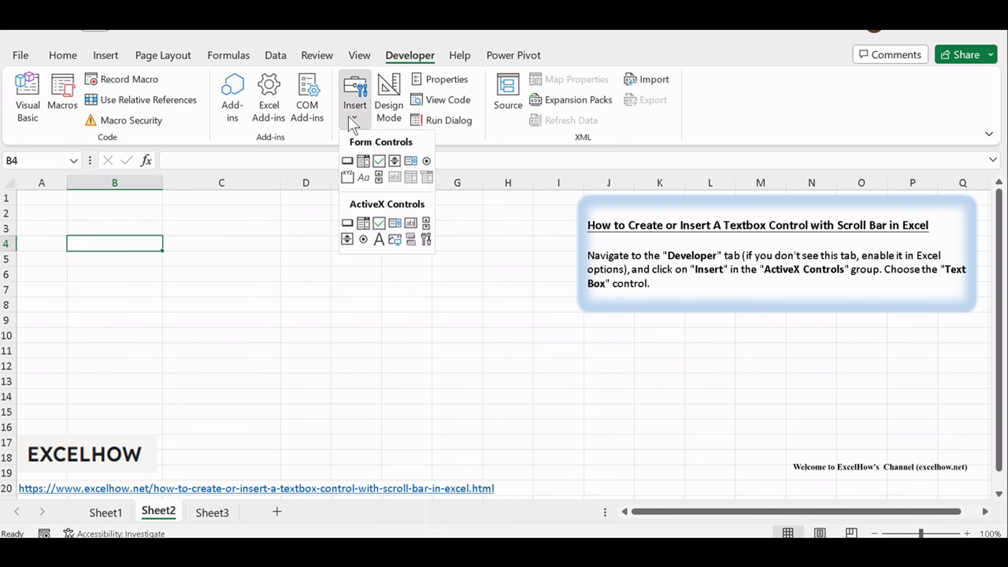
mouse_move(367, 221)
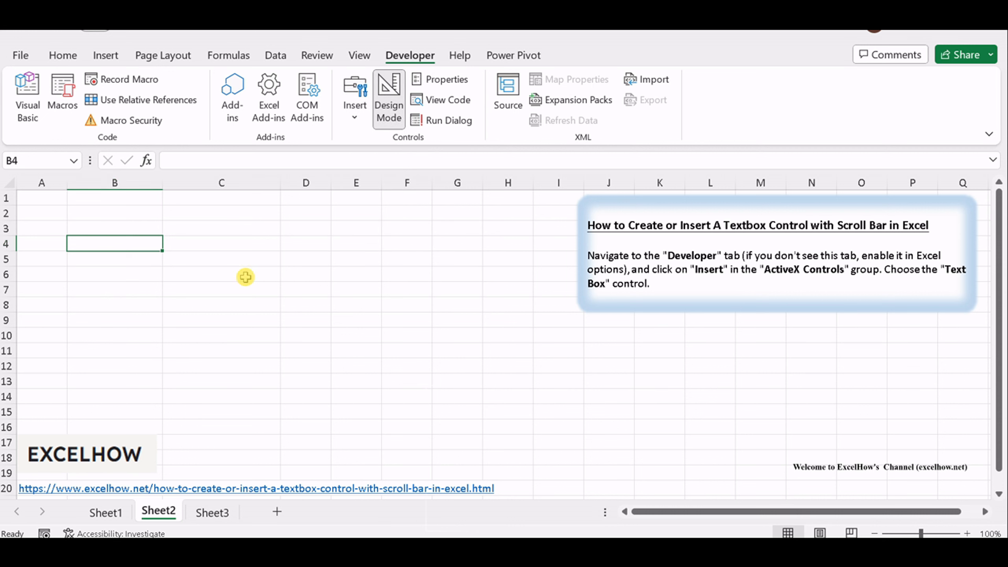
Step: Draw a text box over B4:C6 and fill it with 'aaaaaaaaaaaaaaaaaaaaaaaaaaaaaaaasdfsa'
left_click_drag(60, 233, 246, 278)
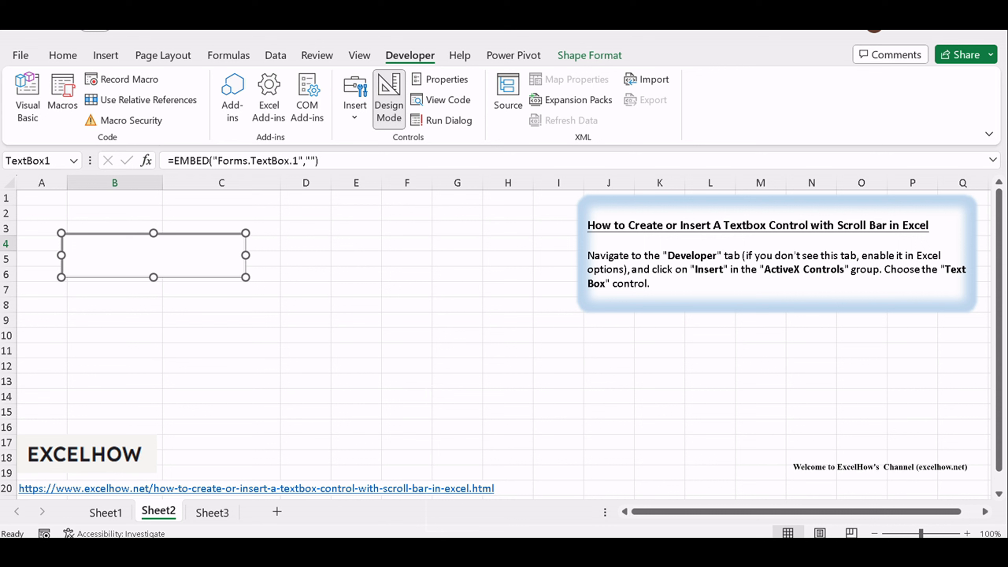
type("aaaaaaaaaaaaaaaaaaaaaaaaaaaaaaaa")
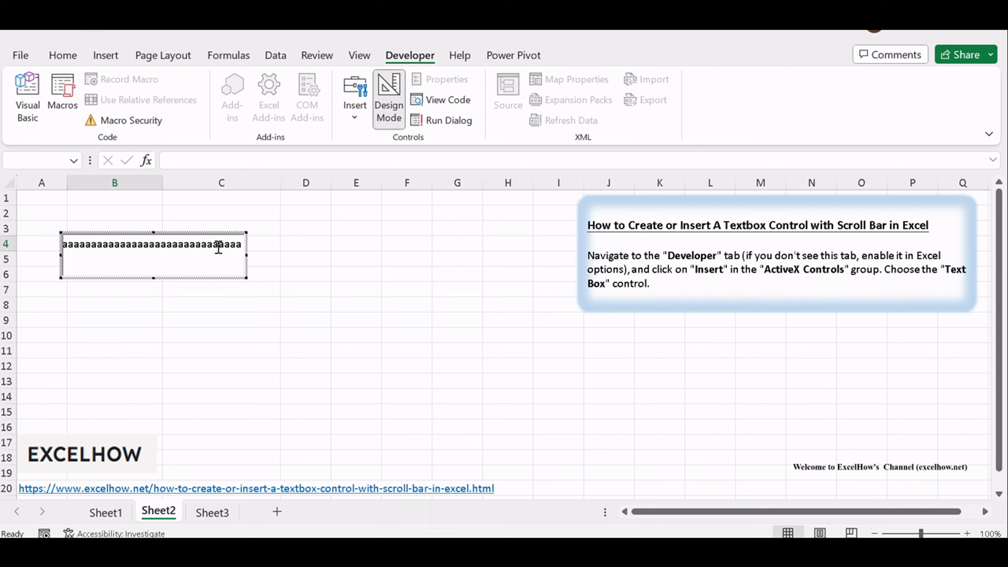
type("sdfsa")
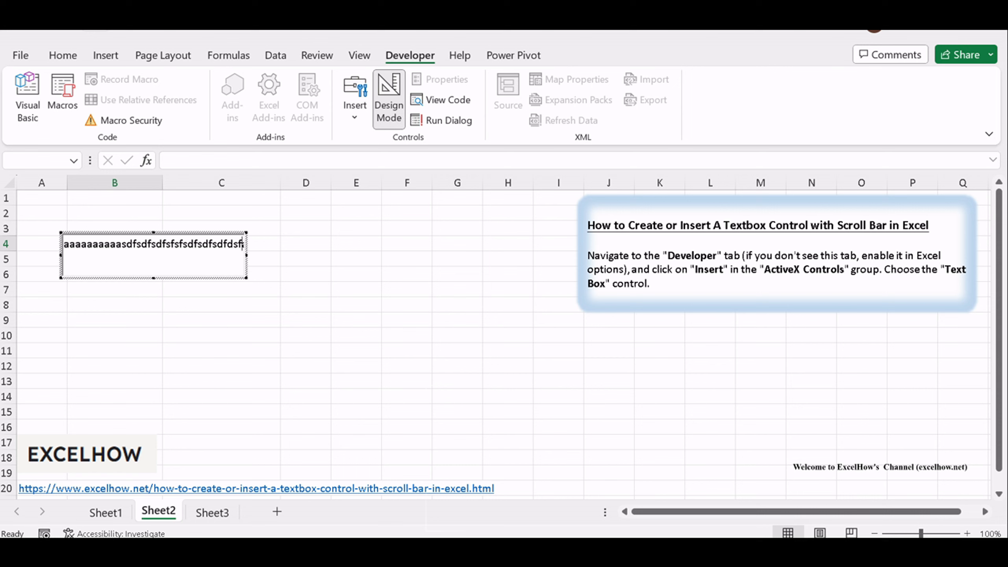
mouse_move(246, 283)
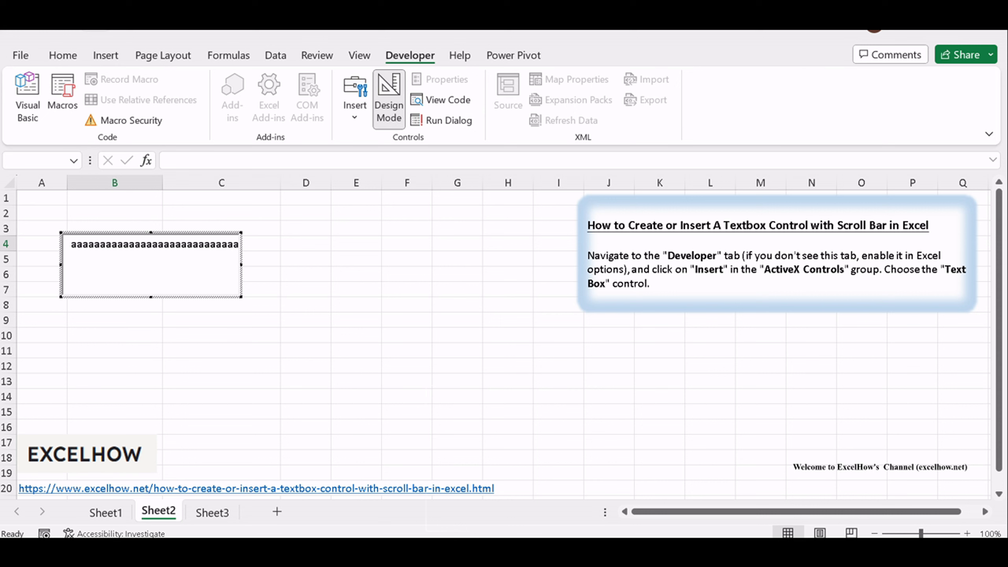
left_click(151, 268)
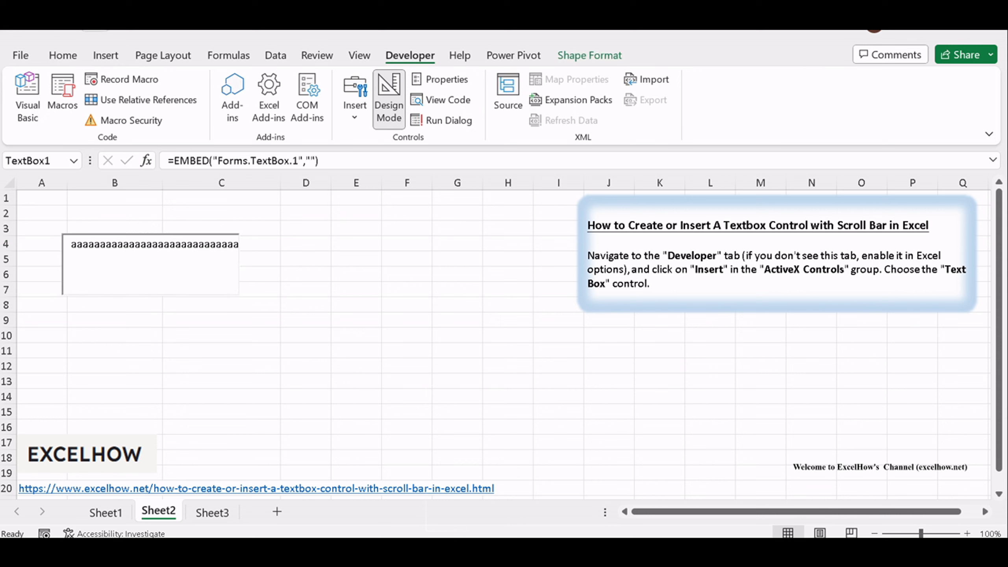
Step: Select TextBox1 and show its Properties window
left_click(151, 265)
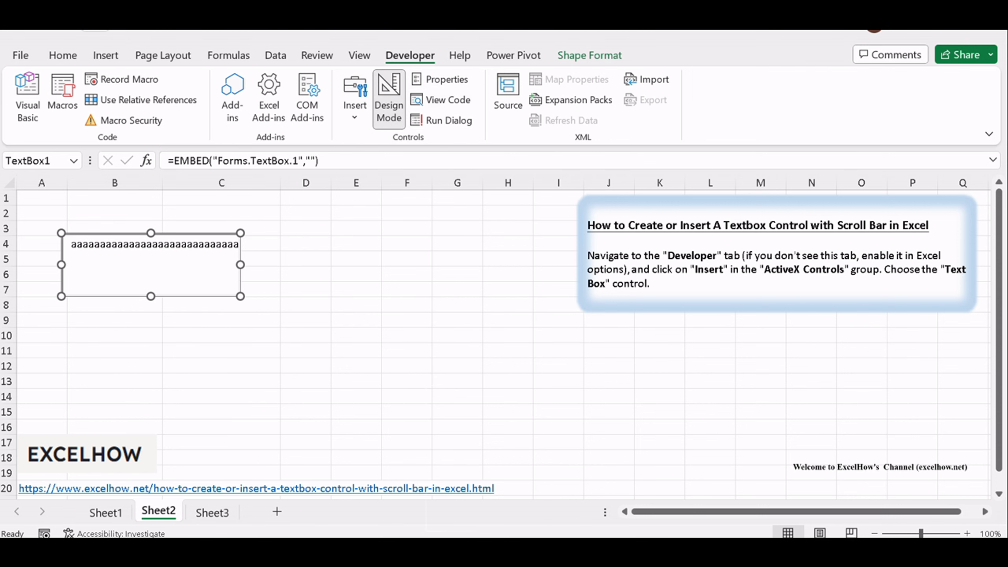
left_click(438, 80)
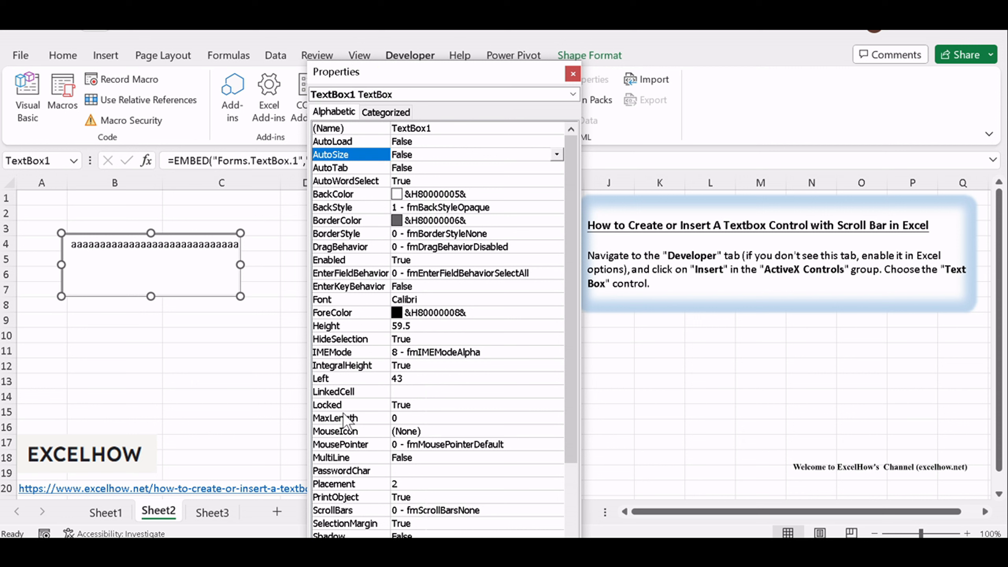
Step: Set the MultiLine property to True so the text wraps onto four lines
left_click(331, 458)
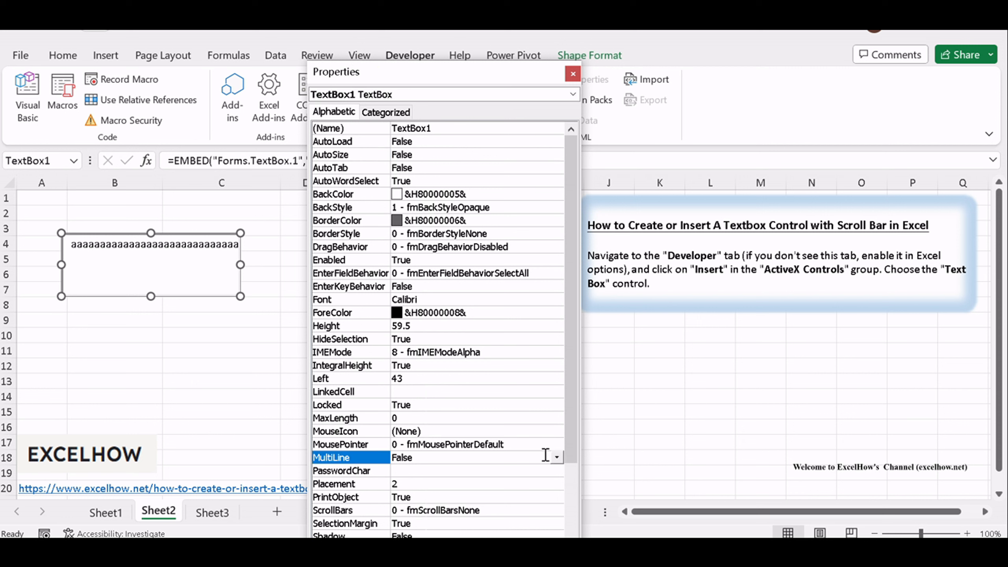
left_click(401, 458)
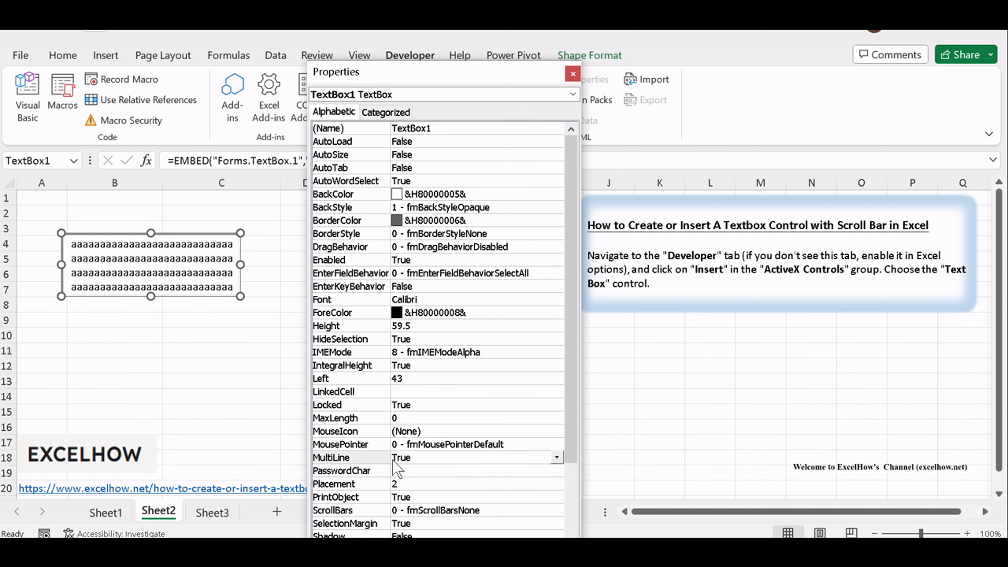
mouse_move(397, 469)
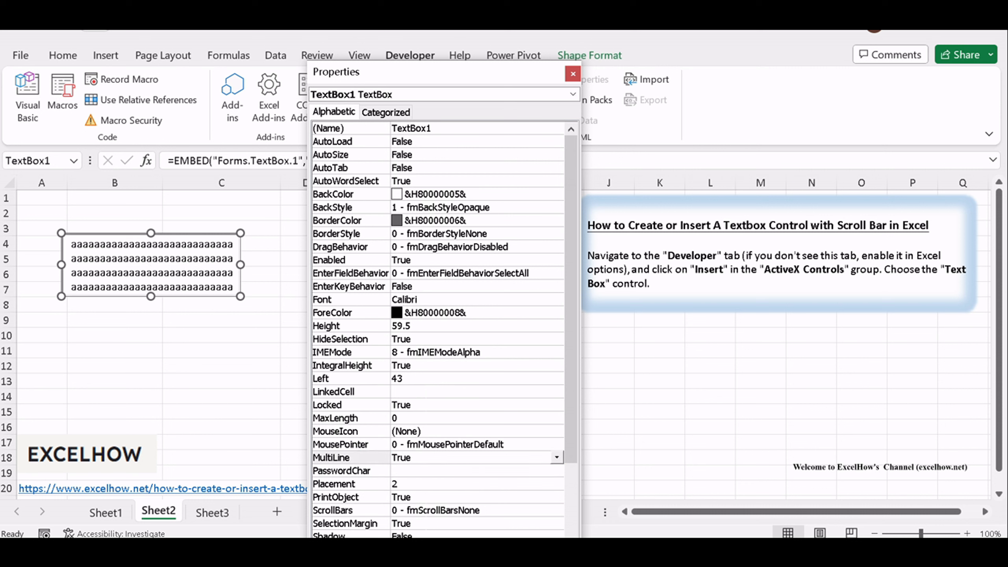
scroll("down", 3)
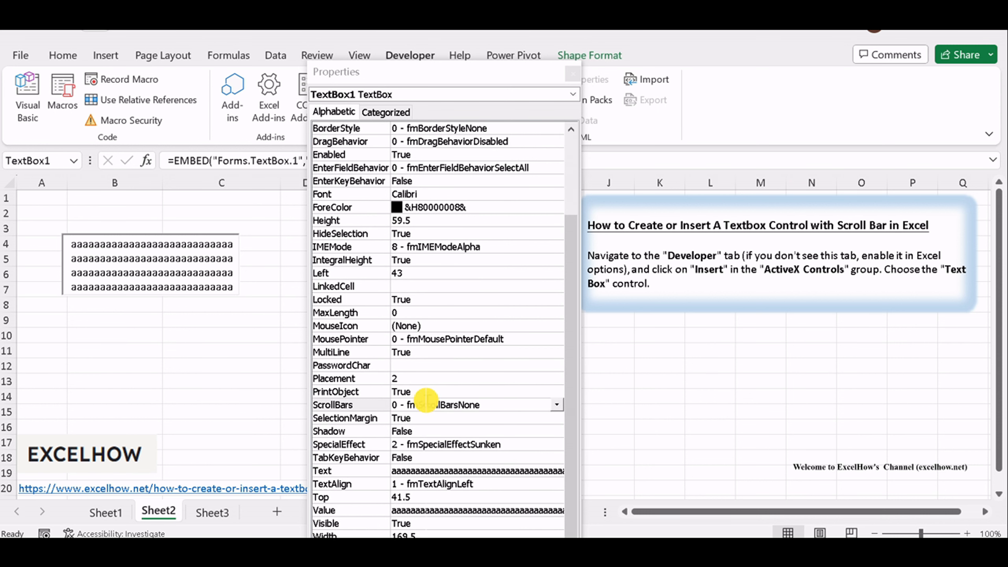
Step: Set ScrollBars to 2 - fmScrollBarsVertical, close Properties and return to the sheet
left_click(557, 405)
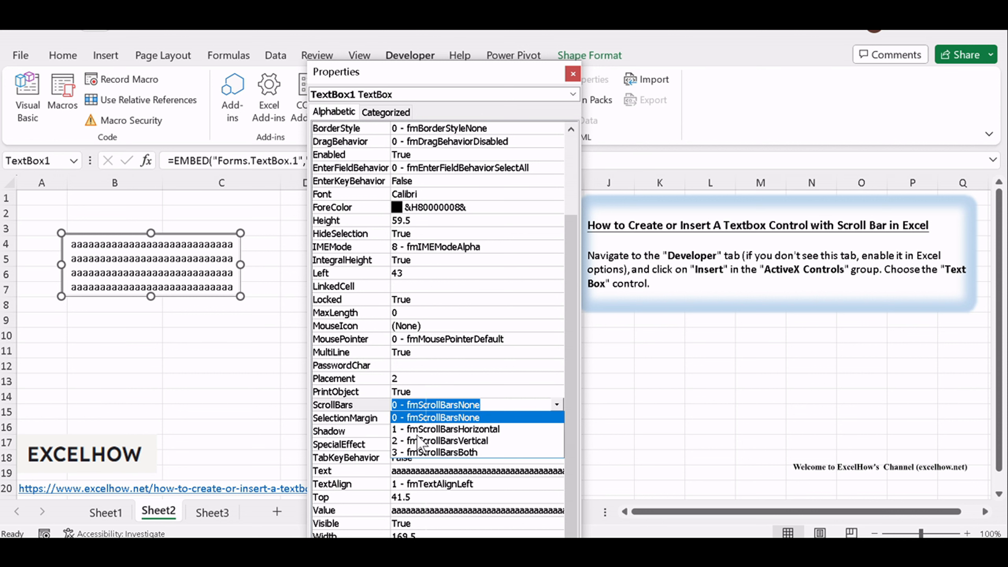
left_click(449, 440)
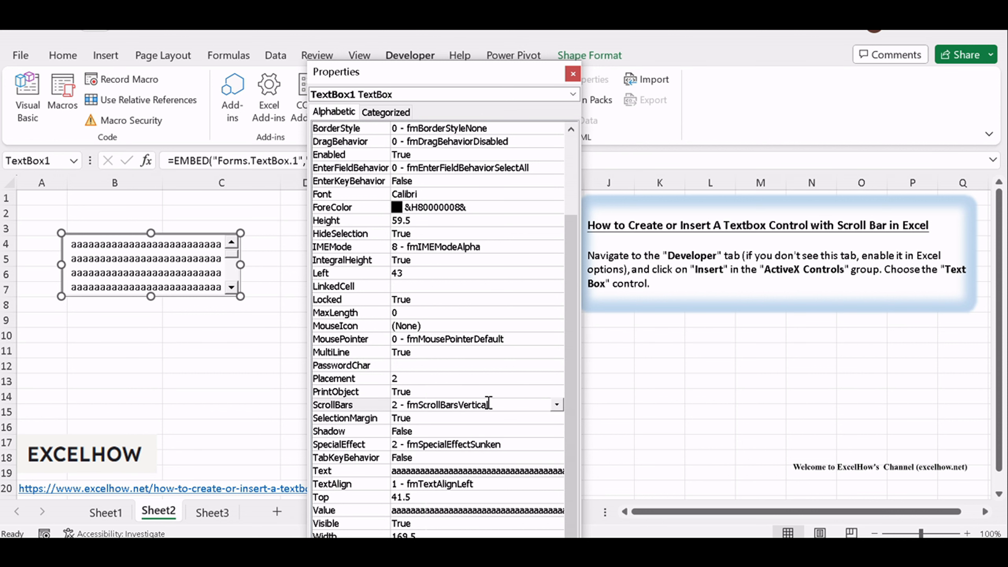
left_click(574, 74)
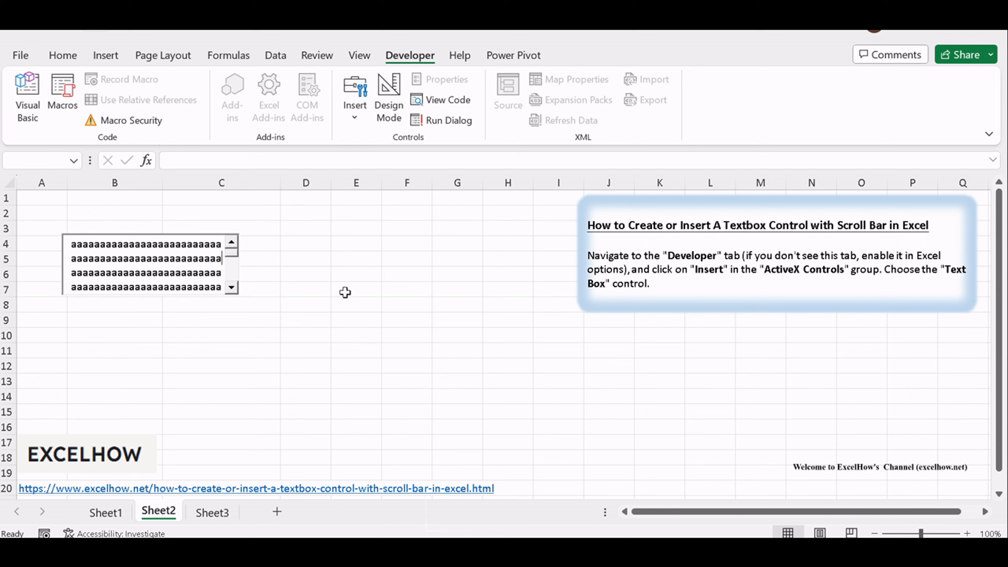
left_click(355, 290)
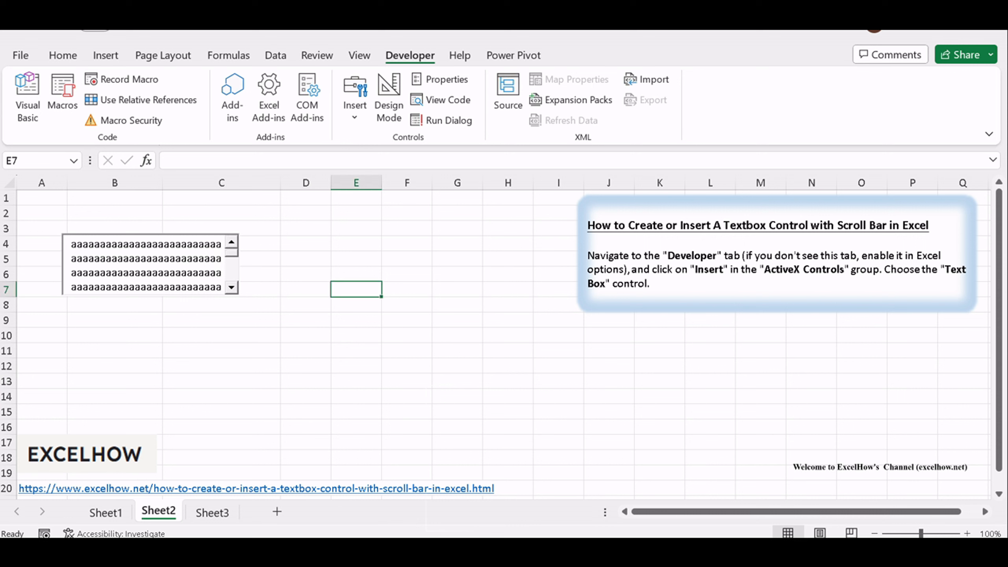